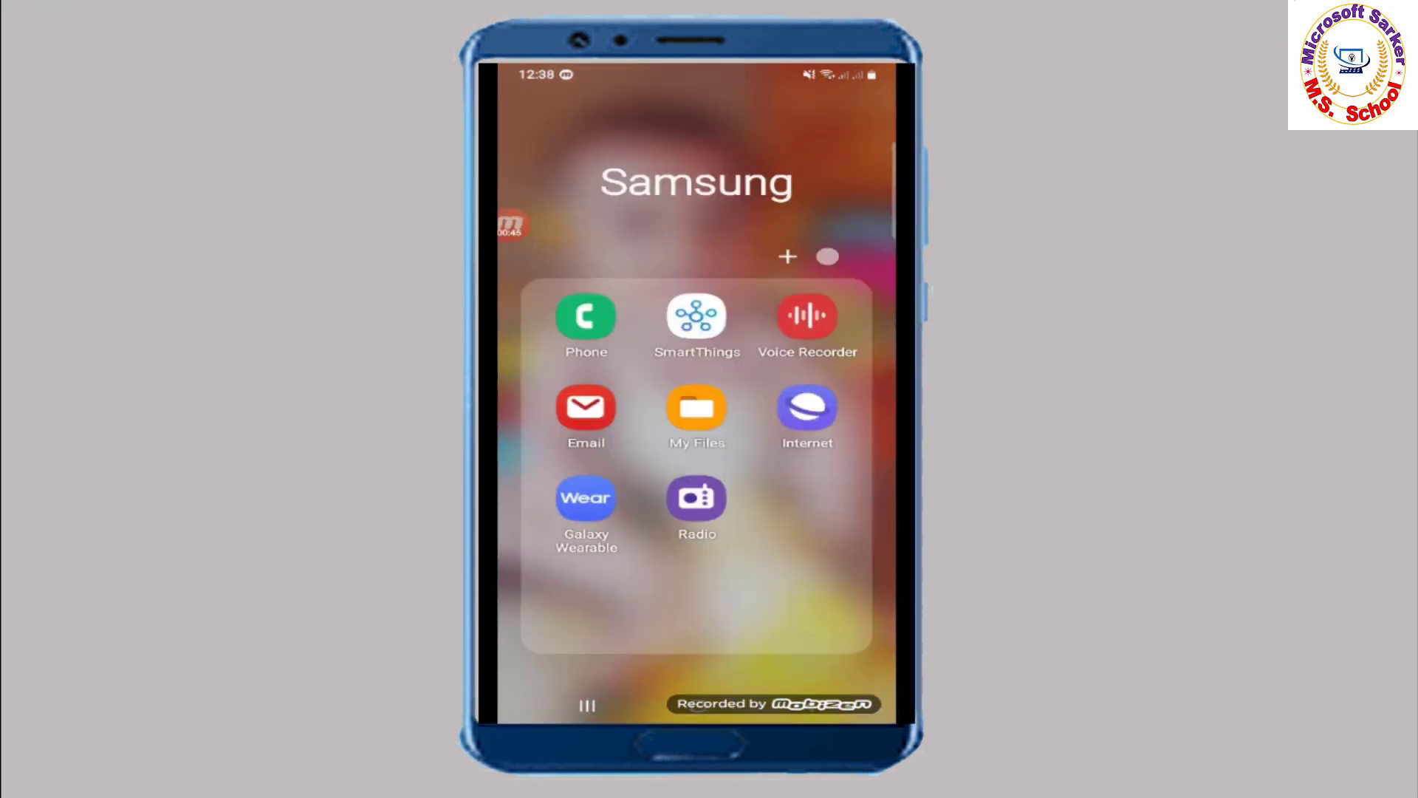
# Launch the Email app from the Samsung folder on the home screen.
pyautogui.click(585, 405)
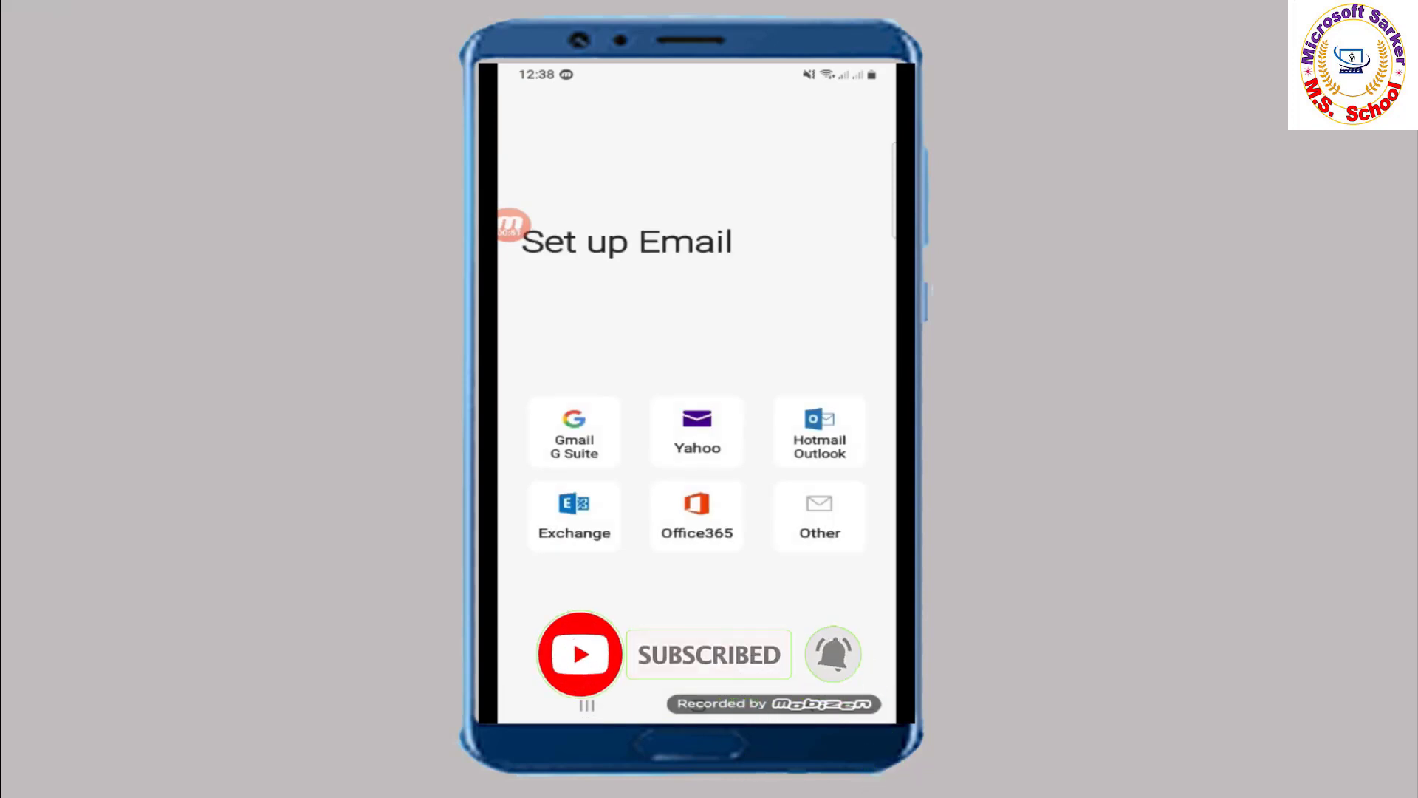
pyautogui.click(818, 515)
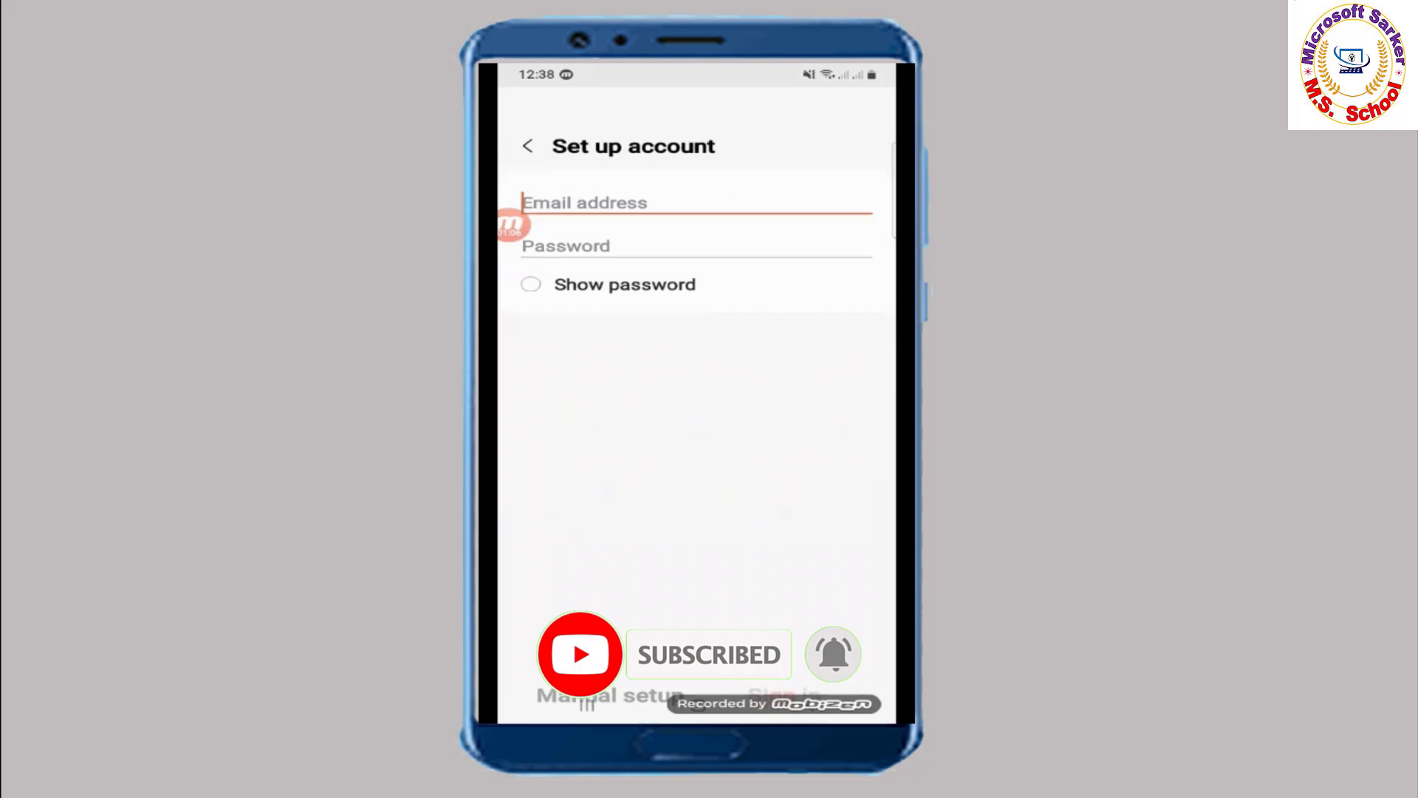
pyautogui.click(695, 203)
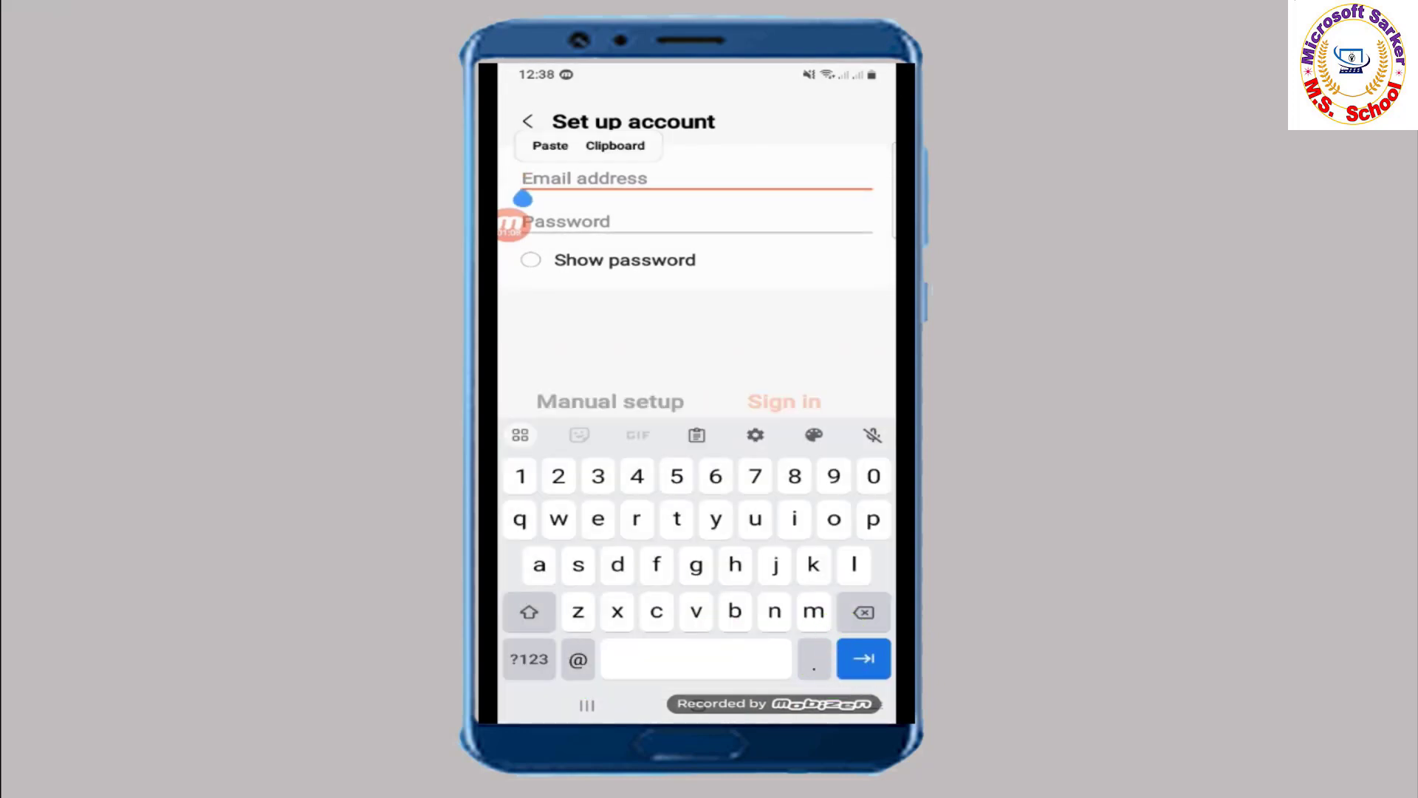
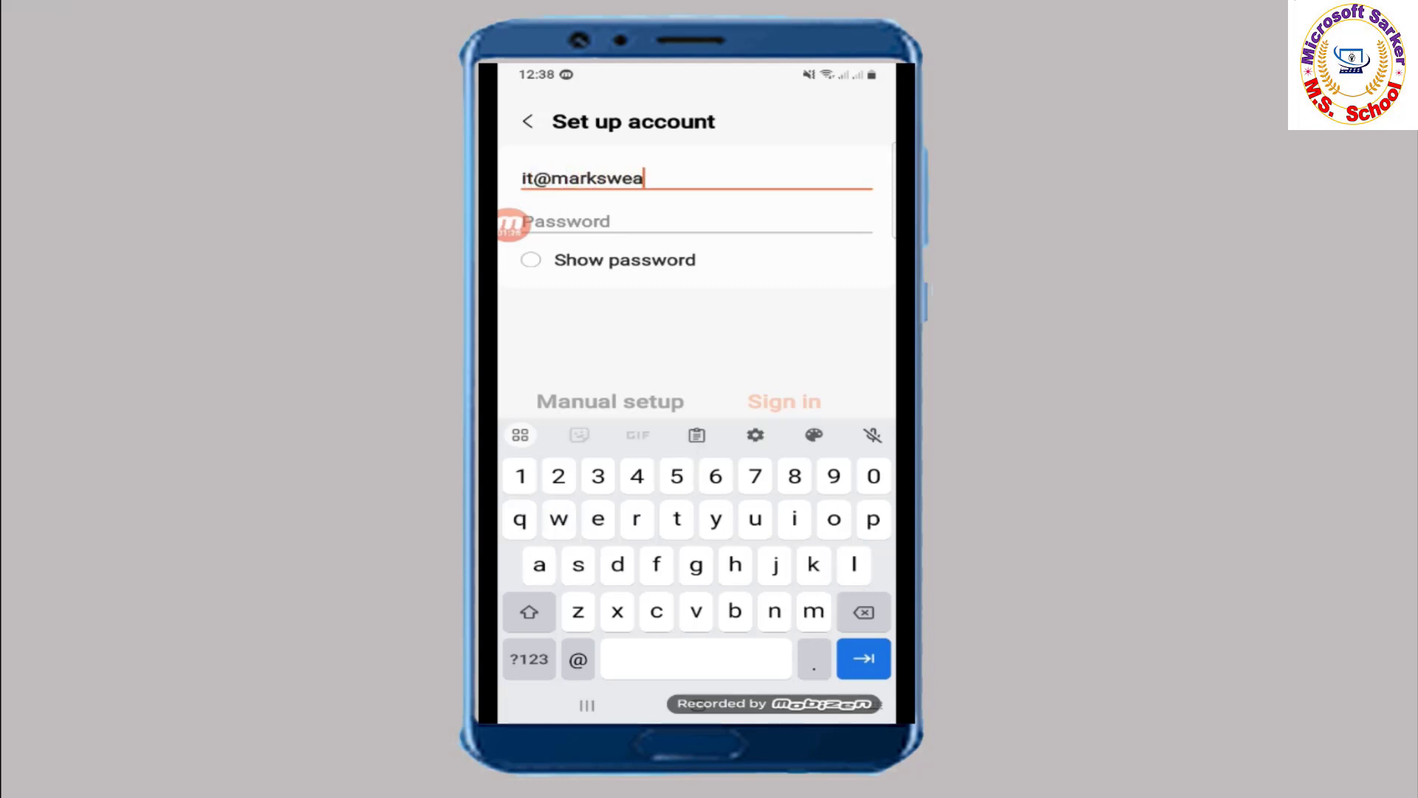
# Enter the account password in the Password field.
pyautogui.click(597, 519)
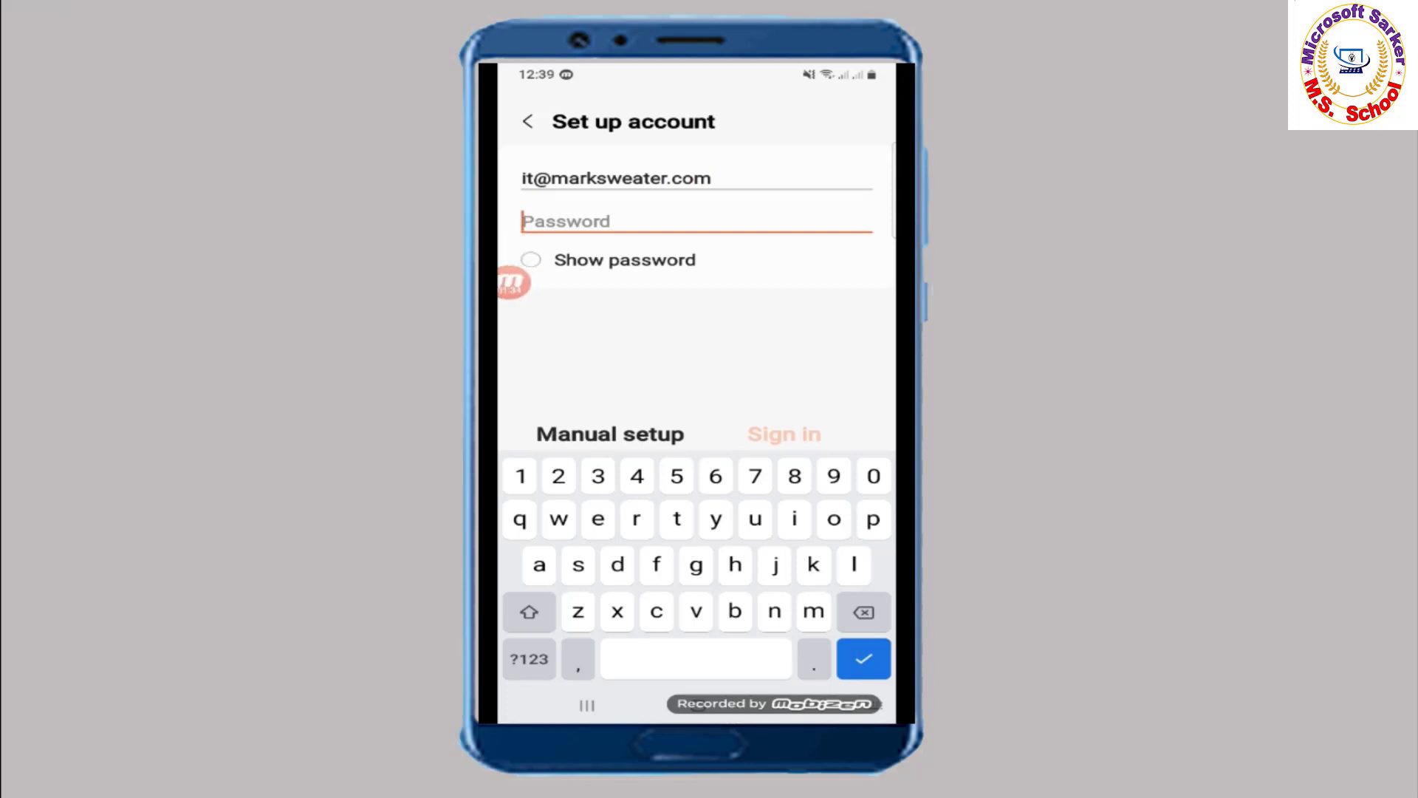
pyautogui.write('password')
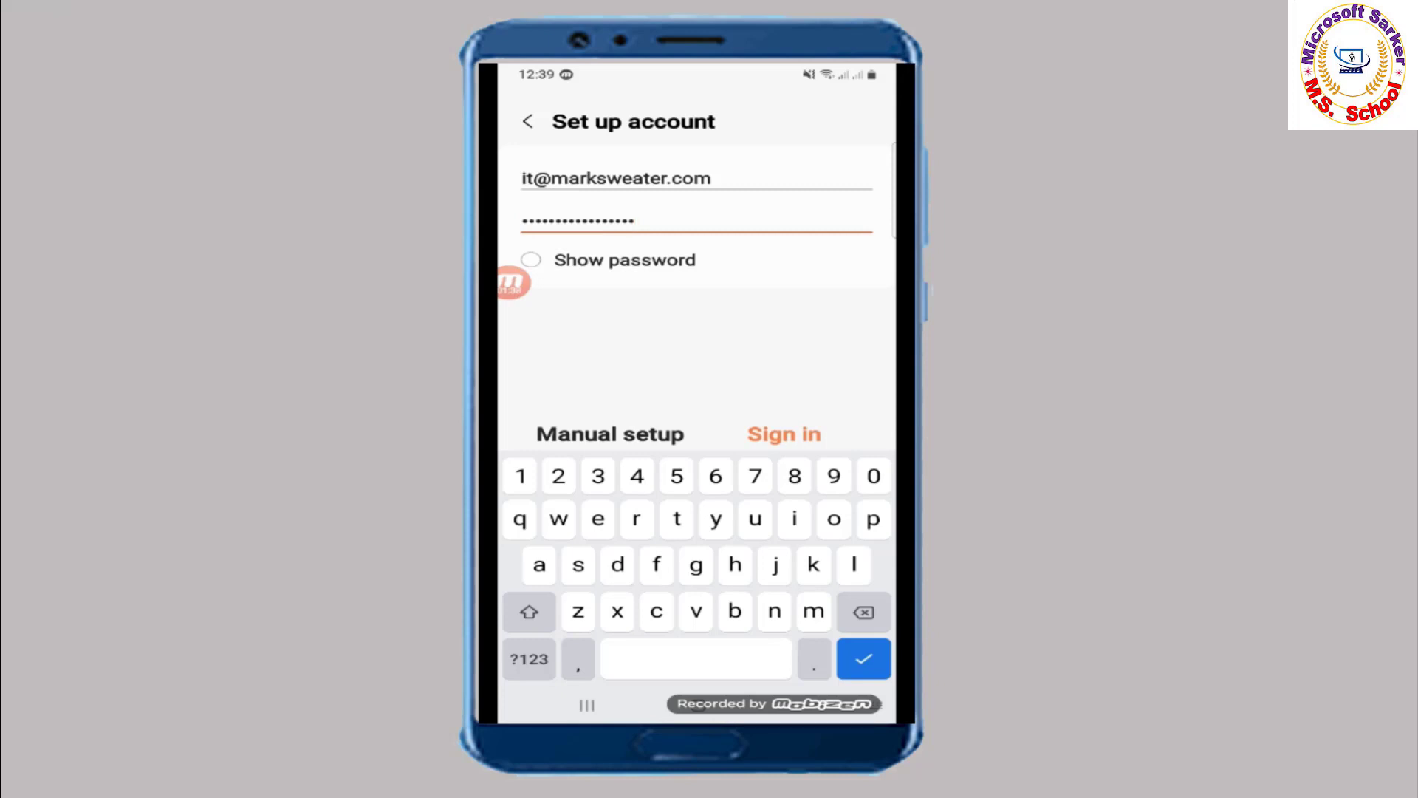
# Choose Manual setup with POP3 as the account type, incoming server mail.marksweater.com.
pyautogui.click(610, 435)
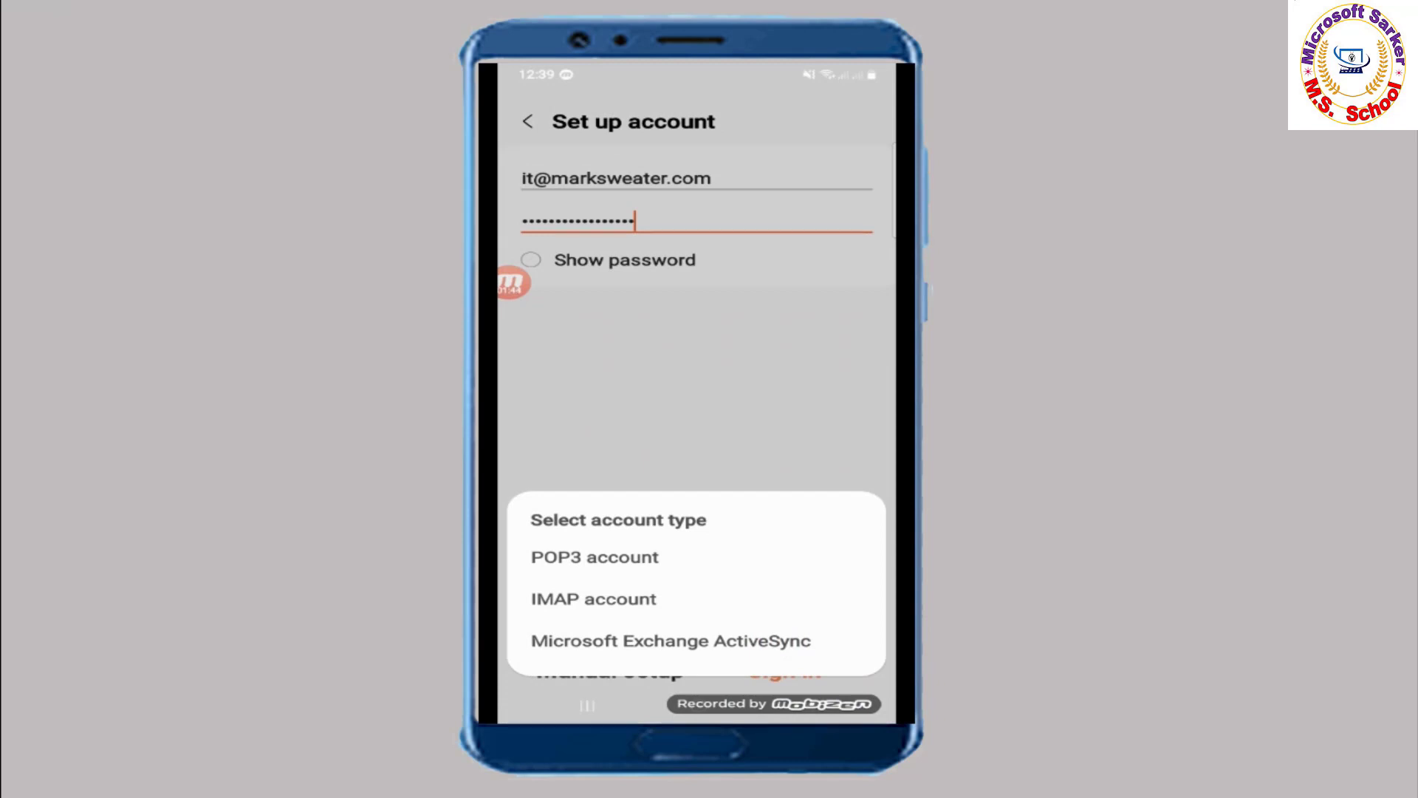
pyautogui.click(783, 671)
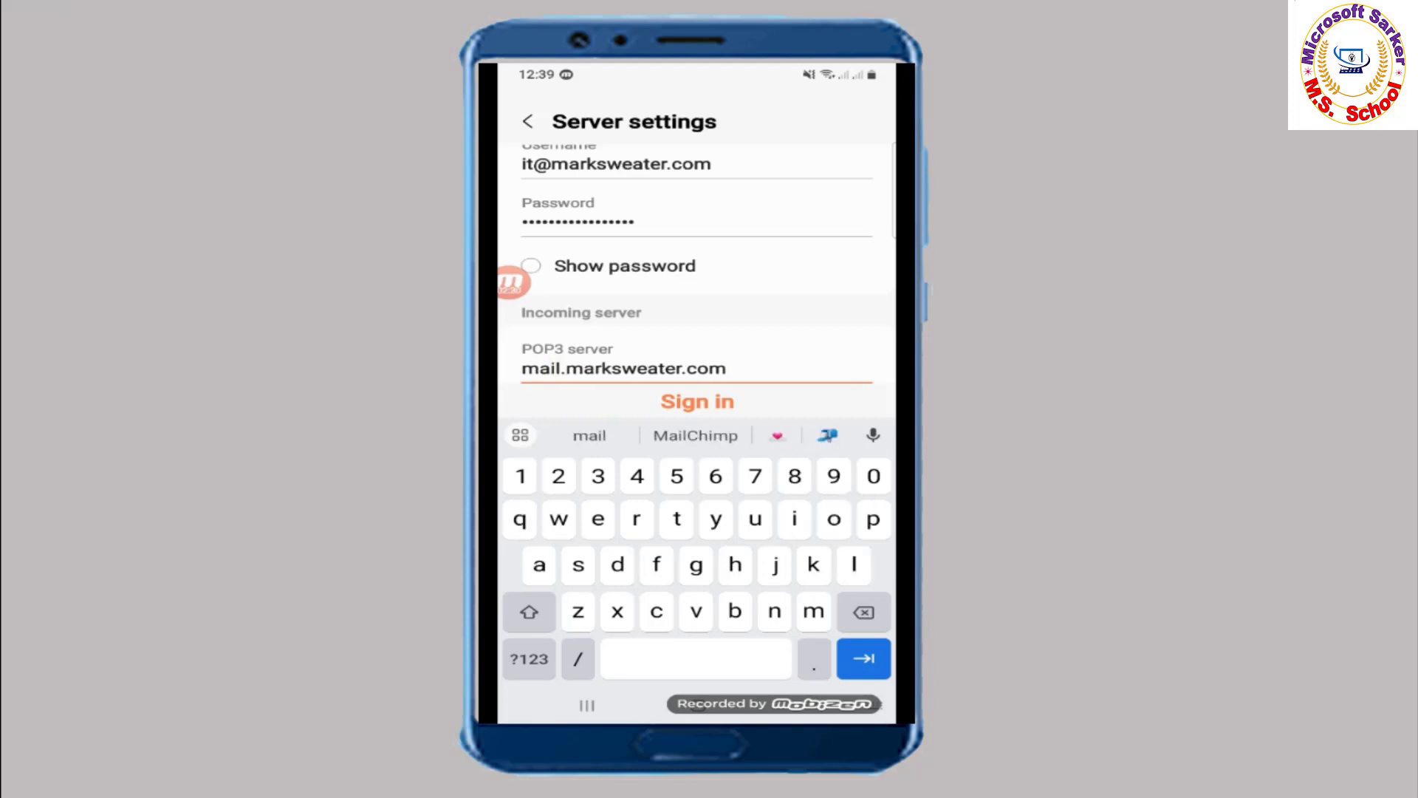
# Keep SSL as the incoming security type on port 995 and reach the outgoing server section.
pyautogui.scroll(-3)
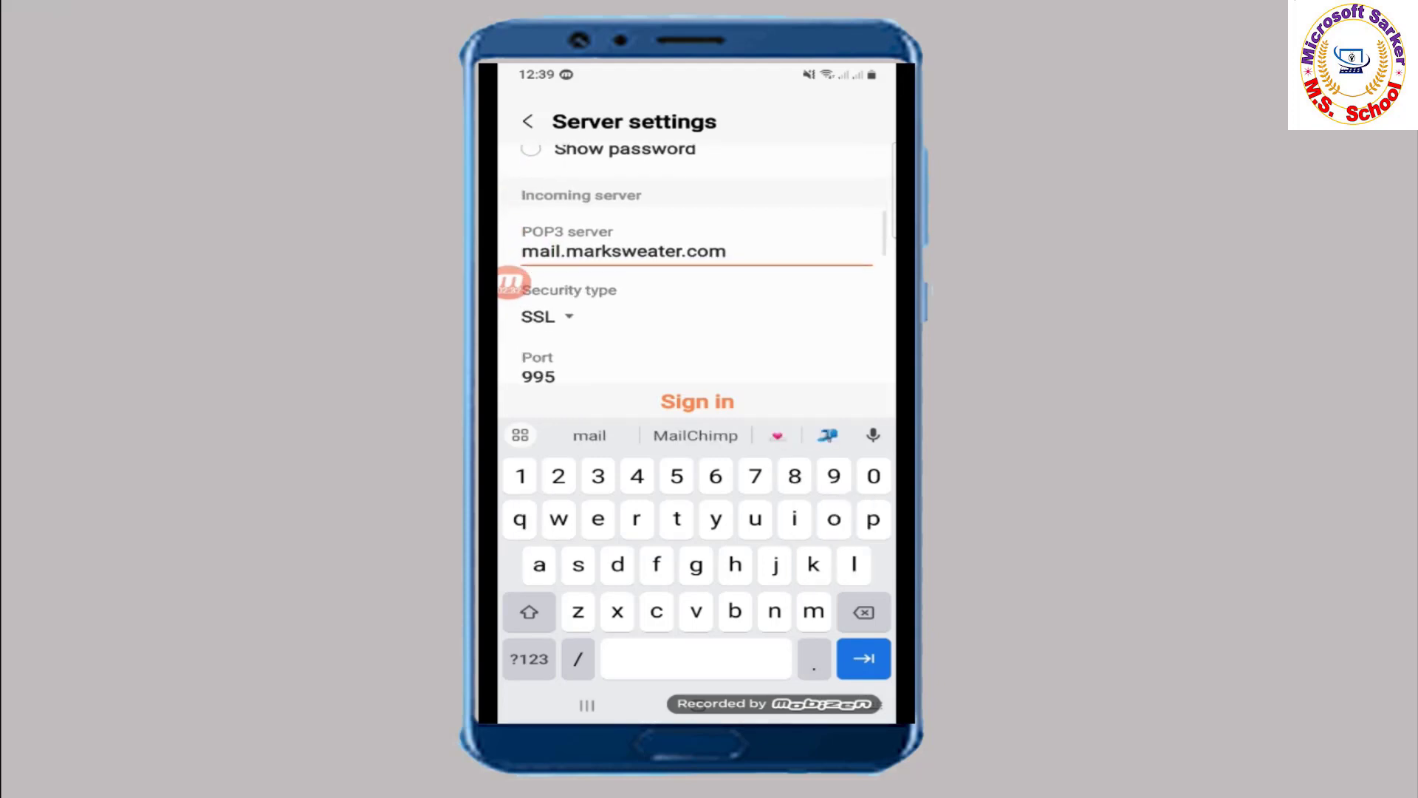
pyautogui.click(547, 316)
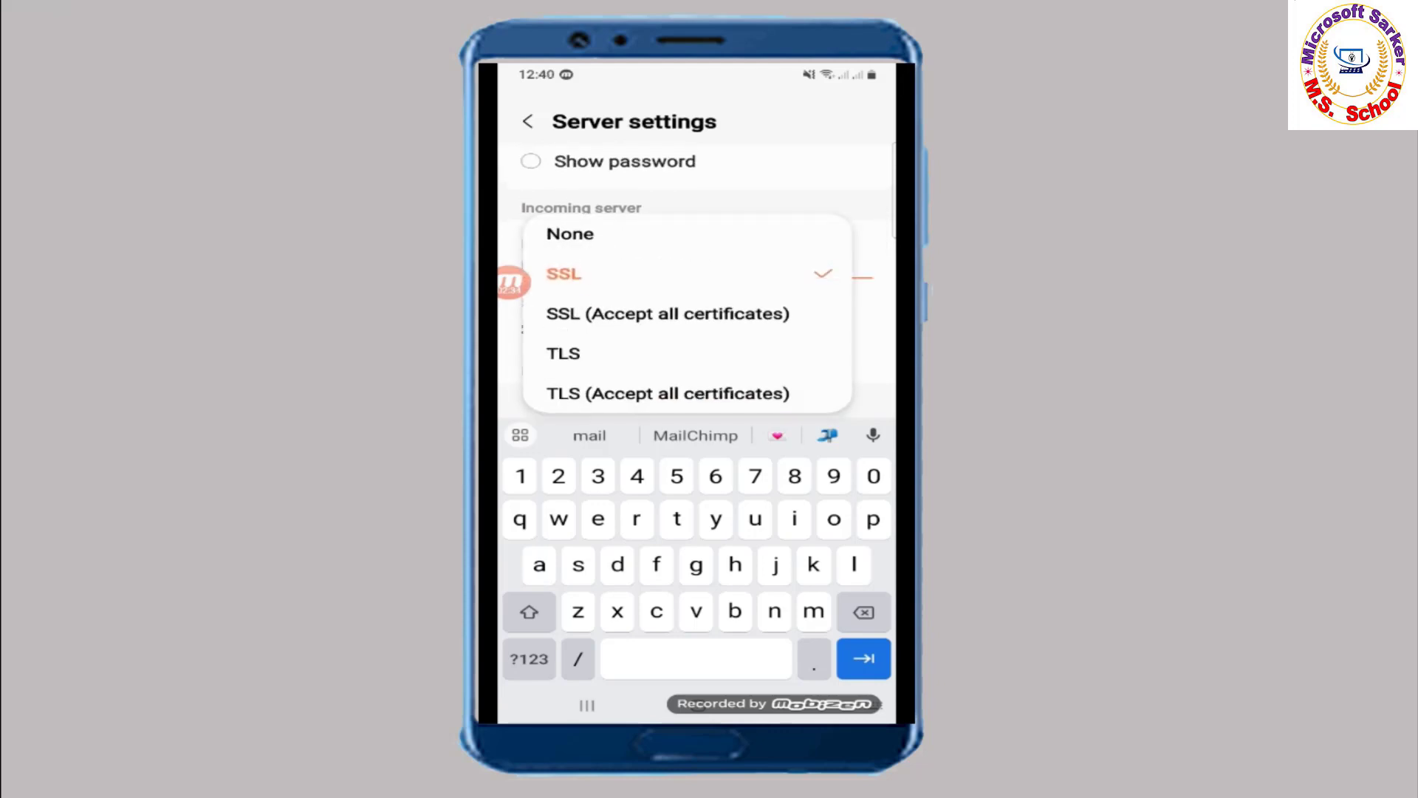
pyautogui.click(563, 273)
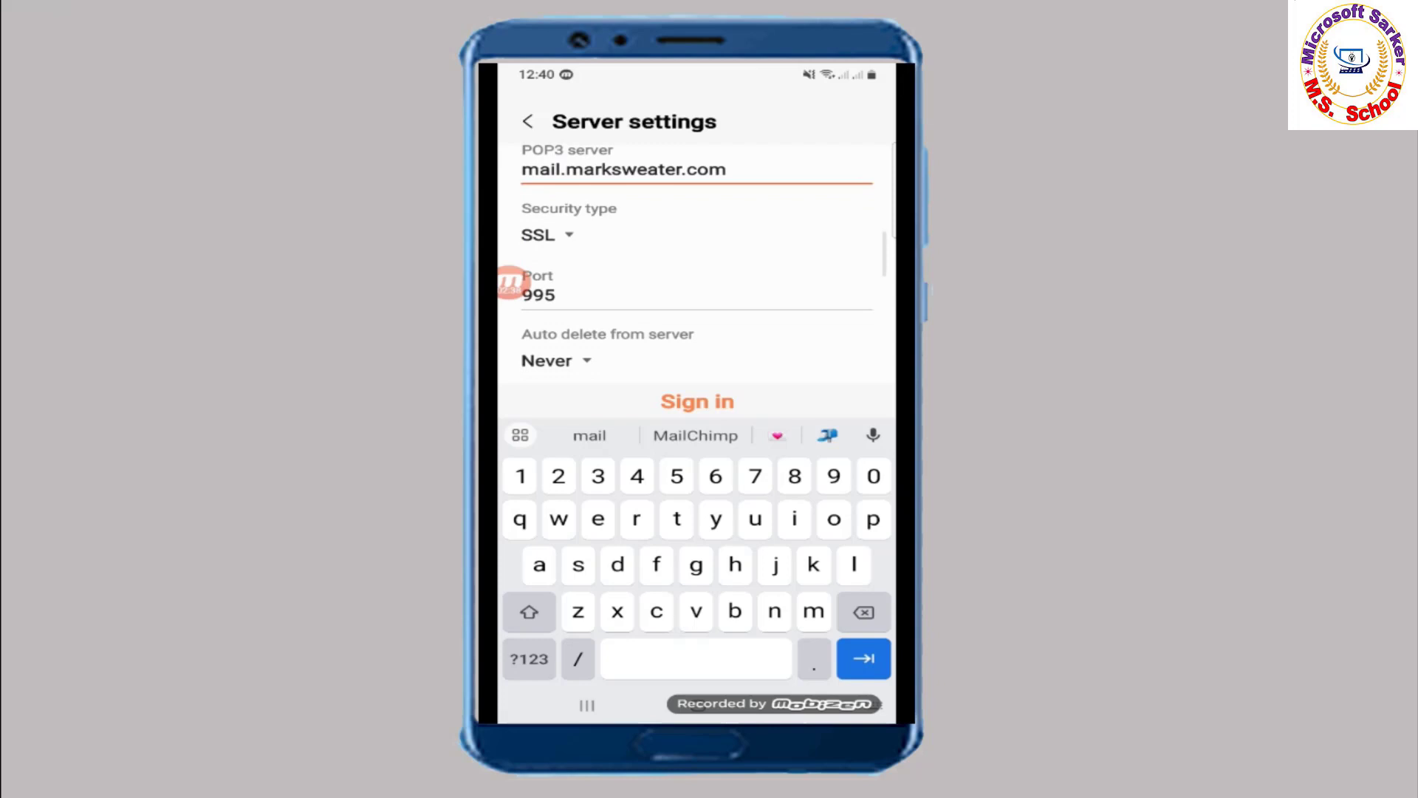
pyautogui.scroll(-3)
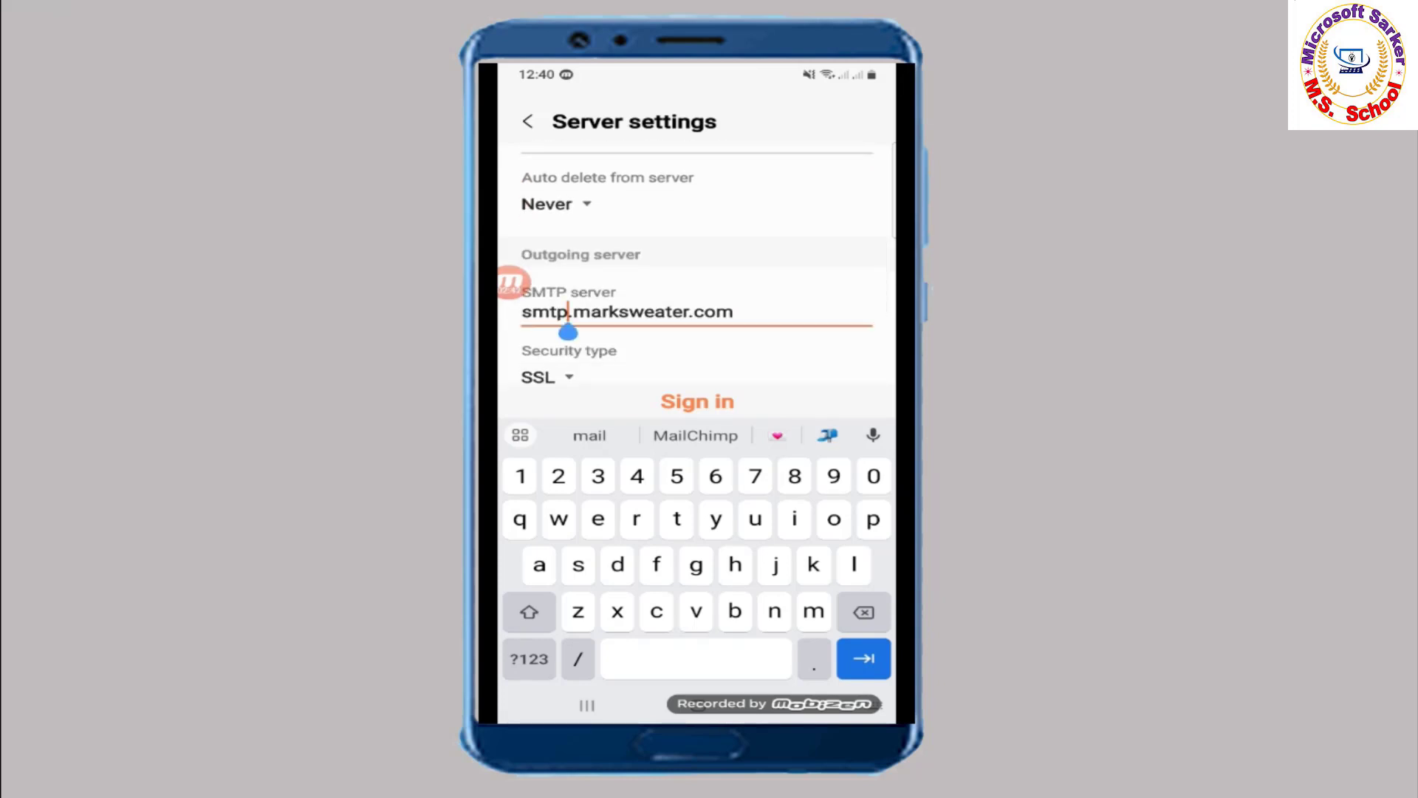
# Change the SMTP server to mail.marksweater.com, keep SSL port 465, and sign in.
pyautogui.press('BackSpace')
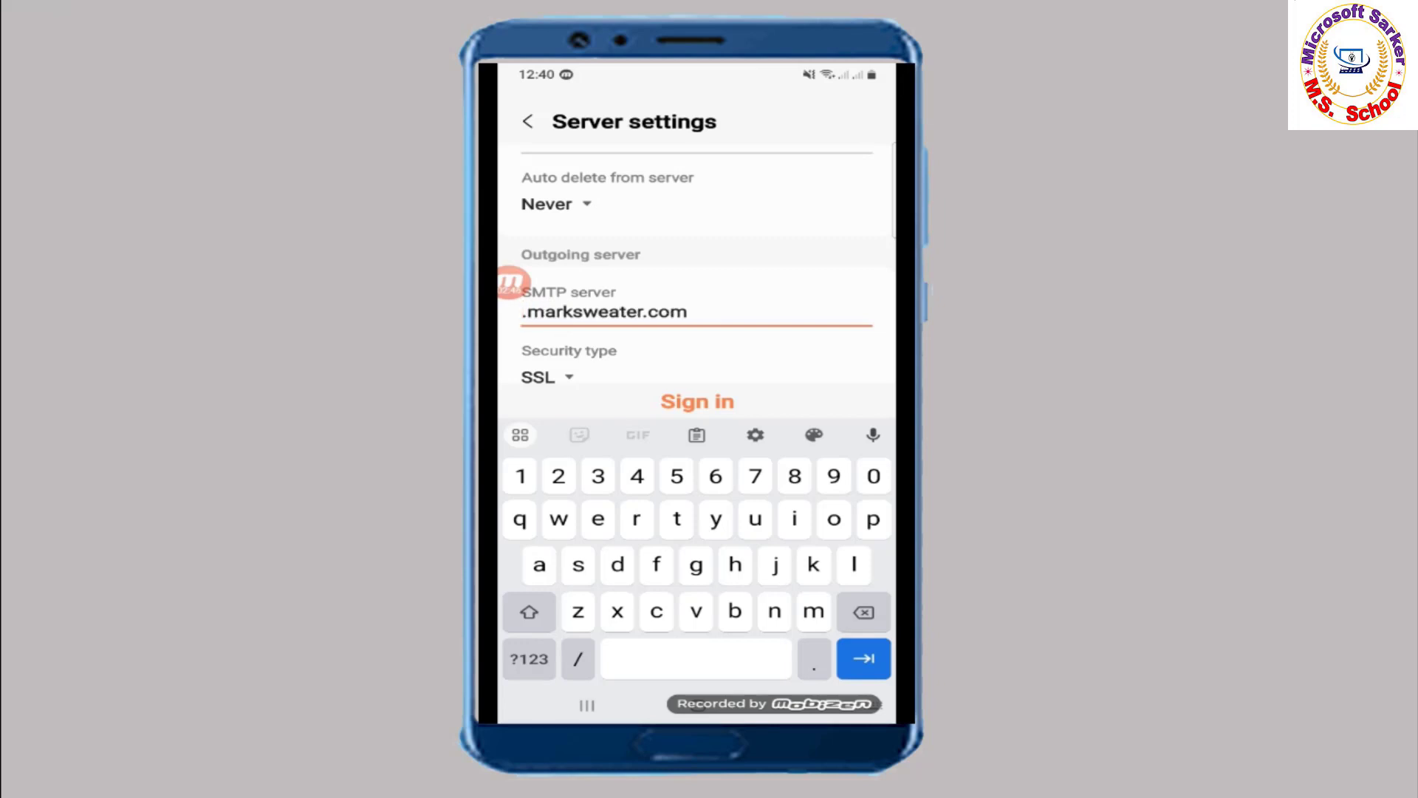
pyautogui.write('mail')
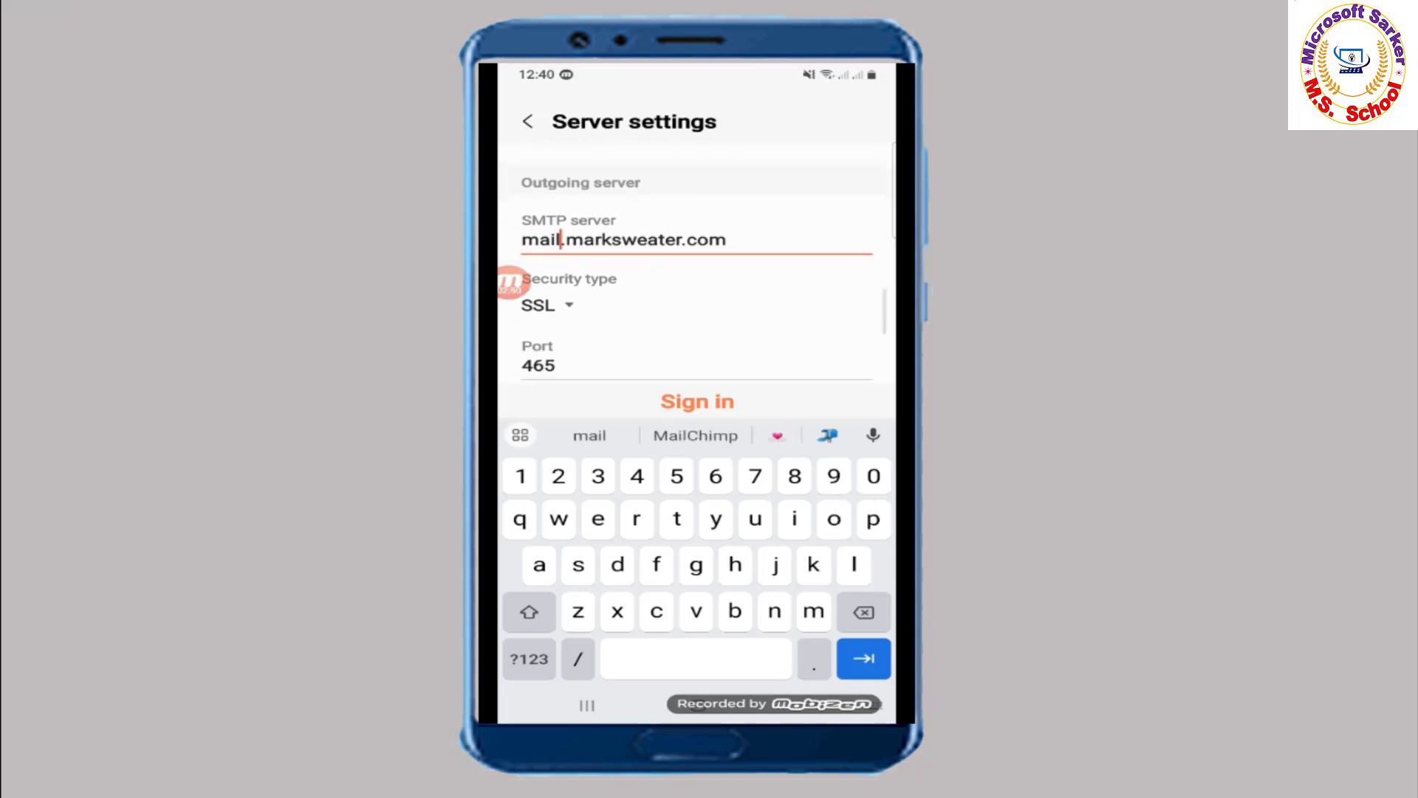
pyautogui.scroll(-3)
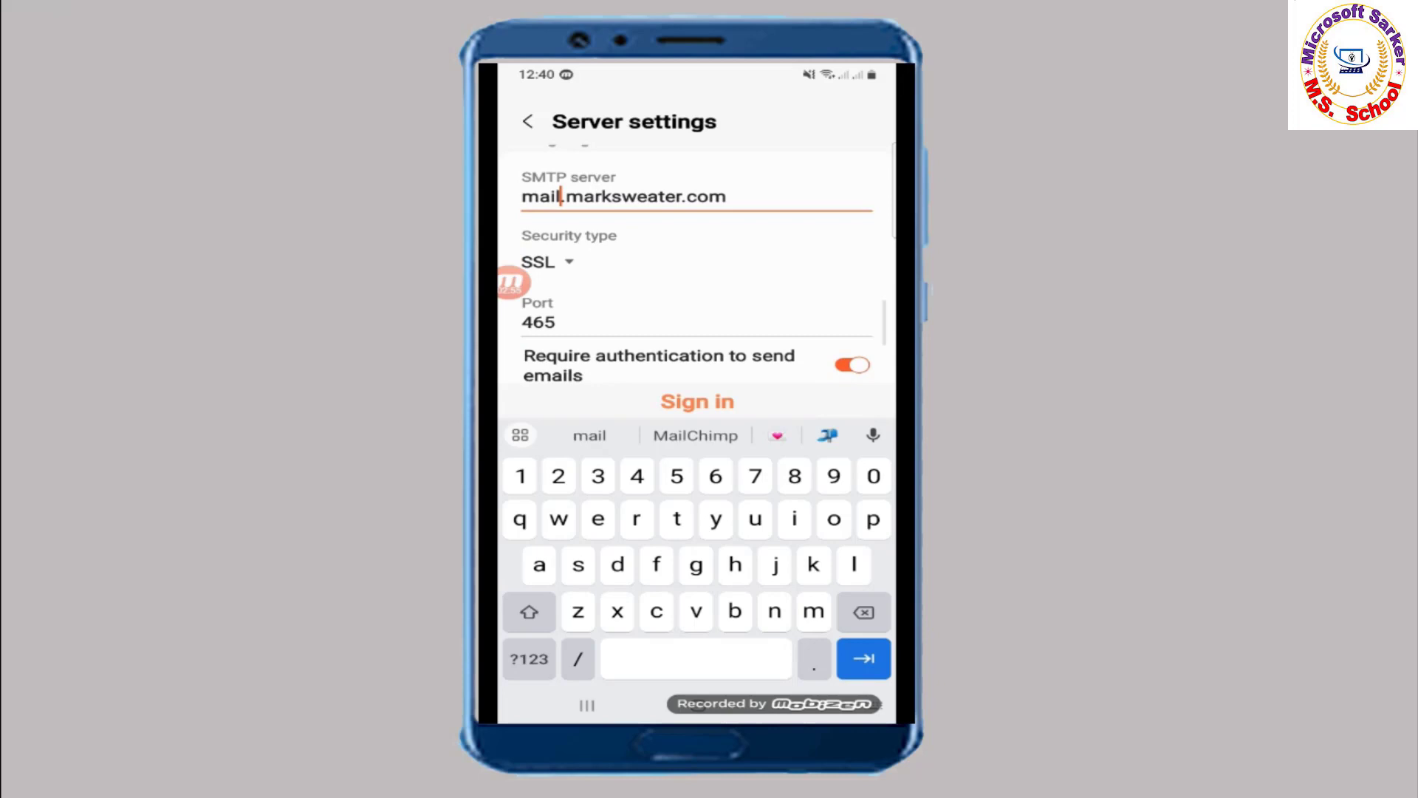
pyautogui.scroll(-3)
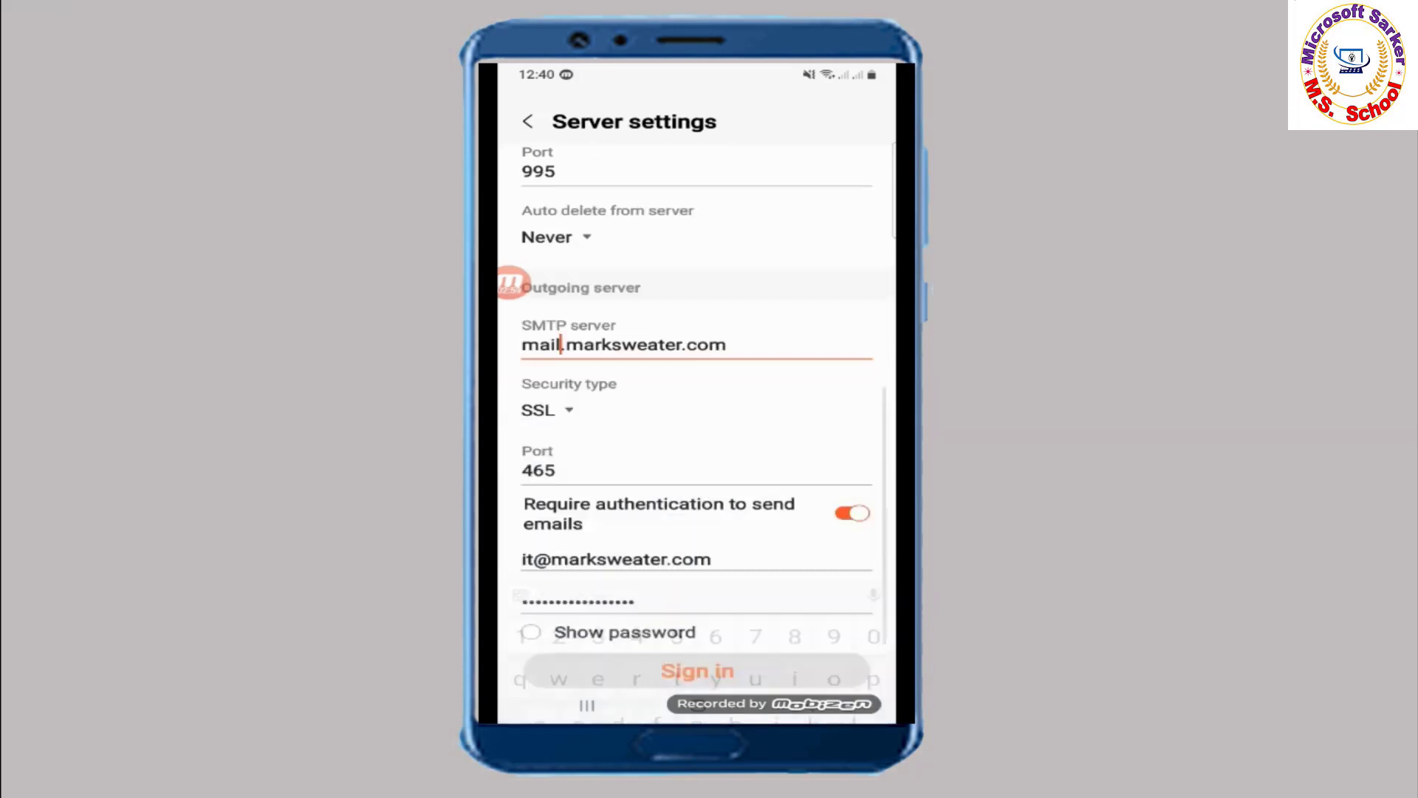
pyautogui.click(696, 670)
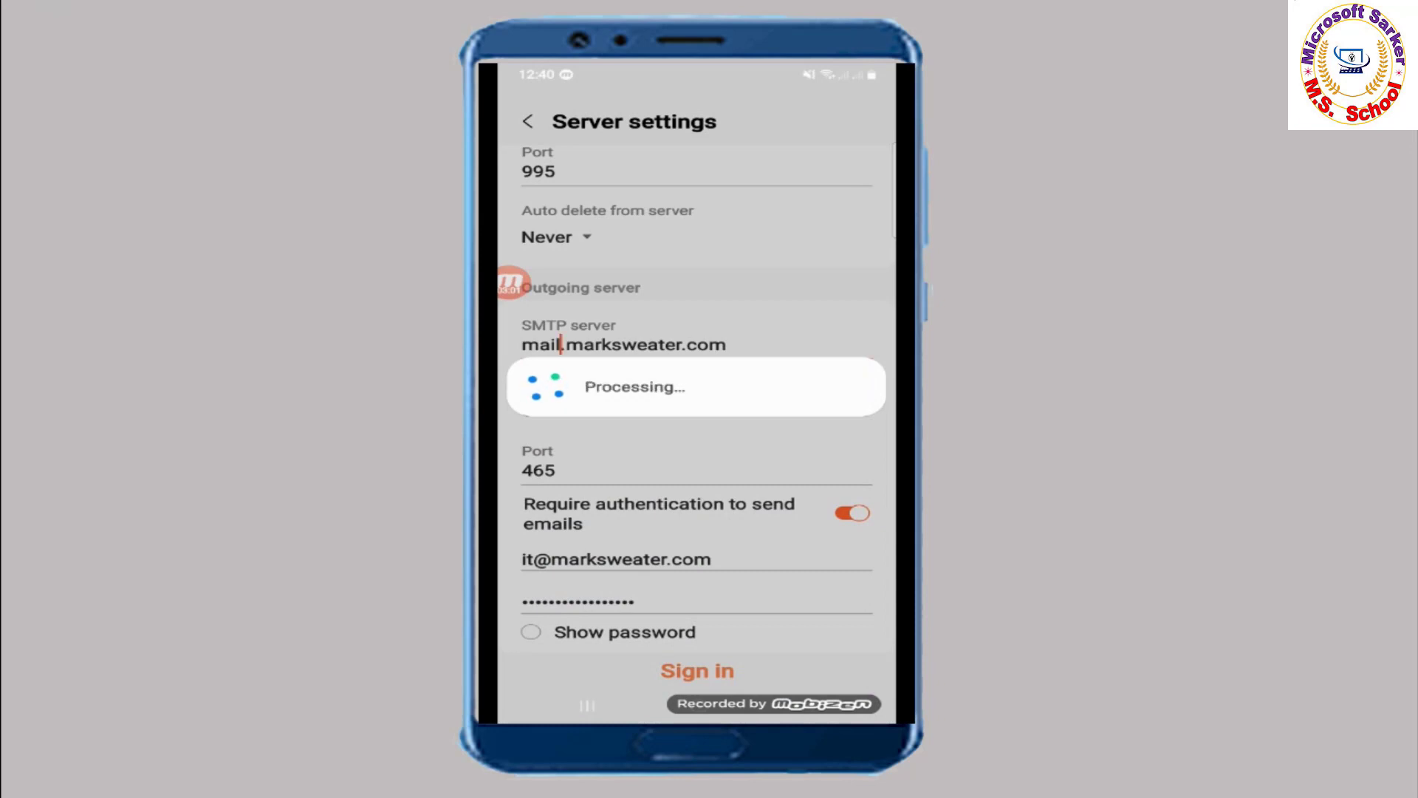
pyautogui.click(695, 670)
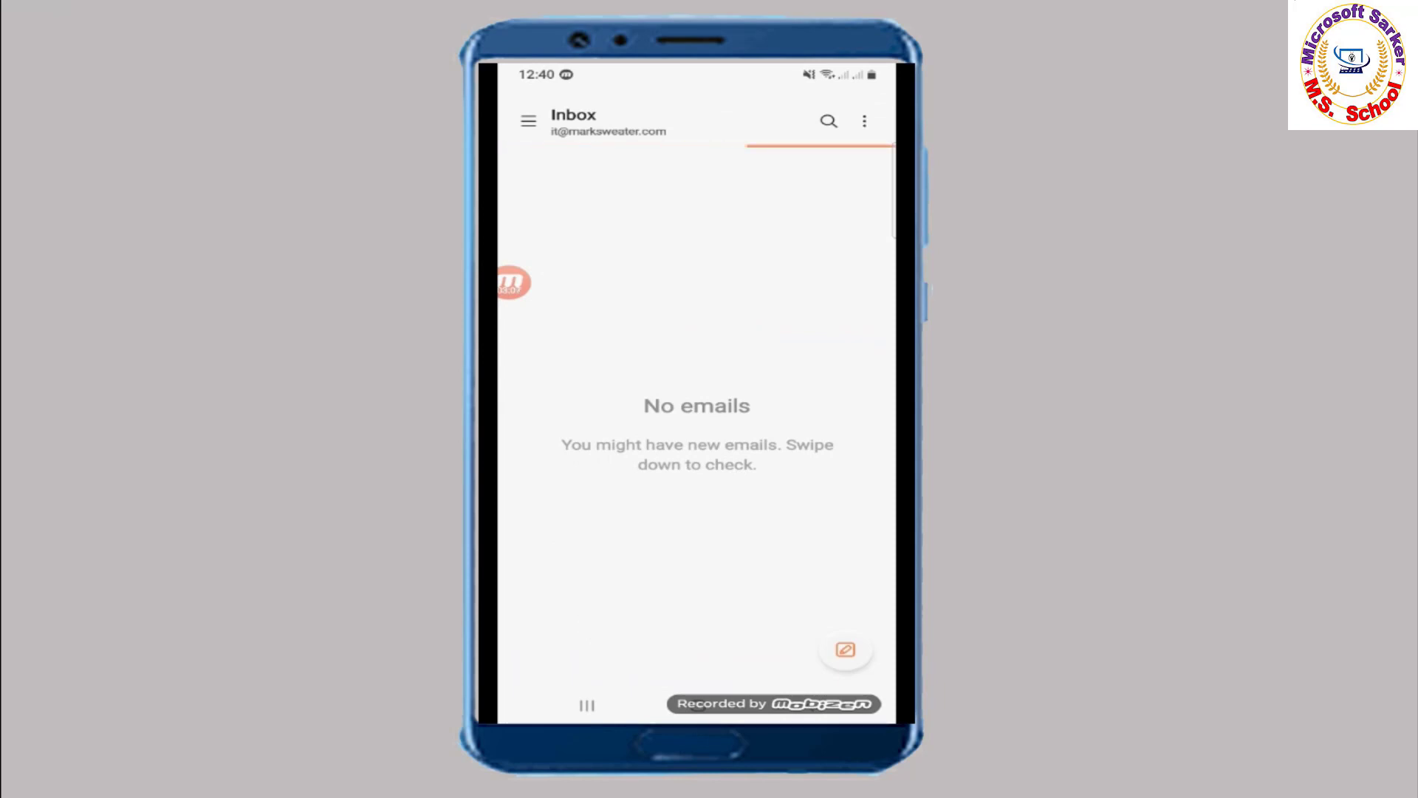
pyautogui.scroll(-3)
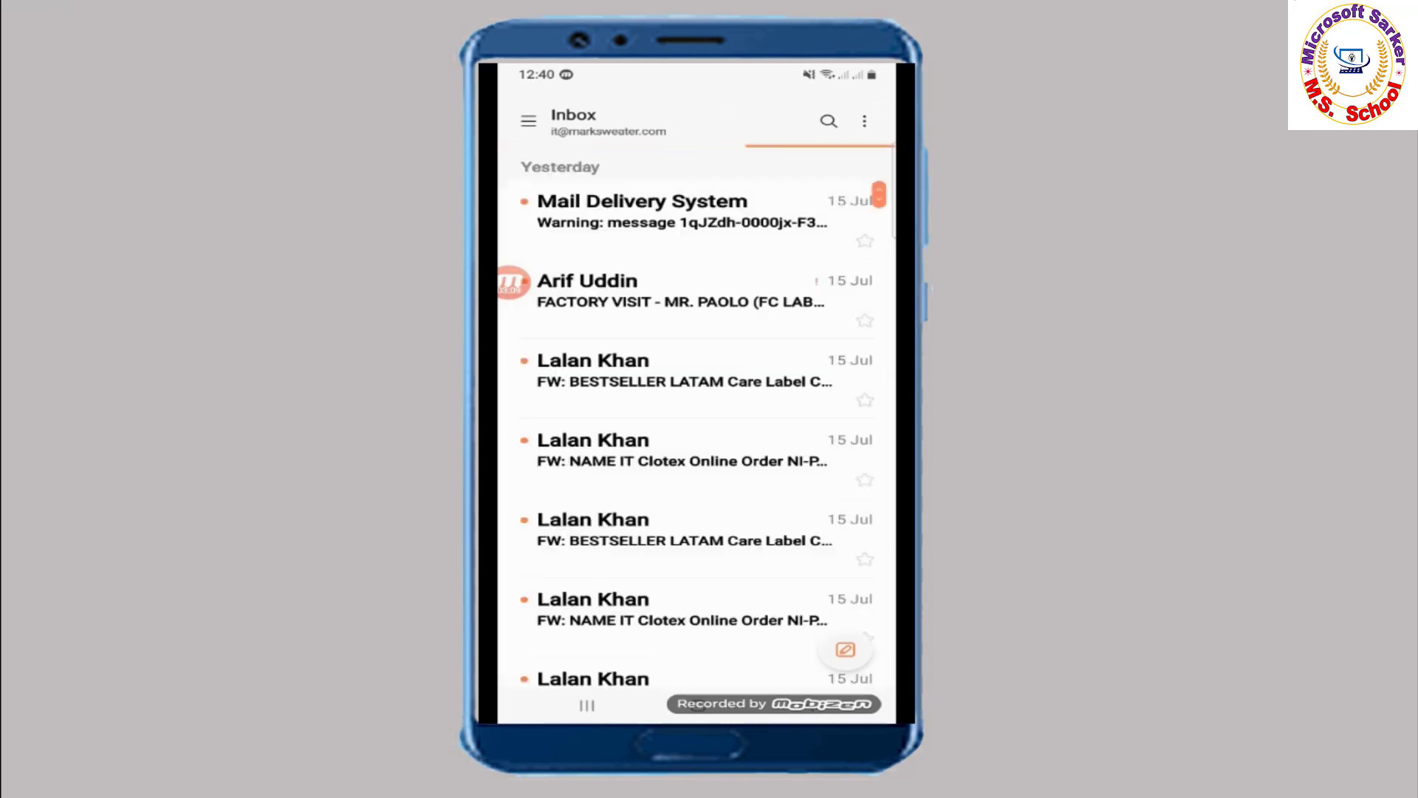